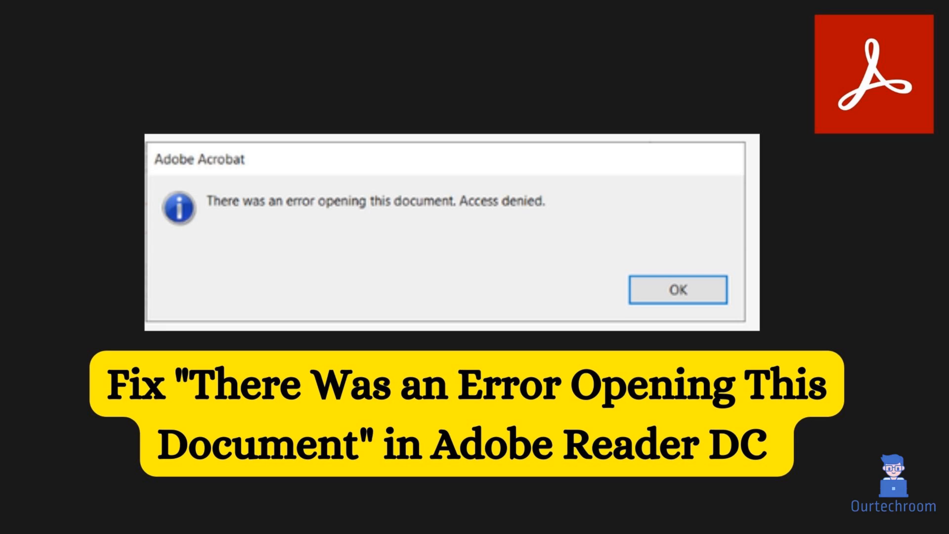
Search the taskbar for 'adobe' and launch Adobe Acrobat Reader.
click(677, 289)
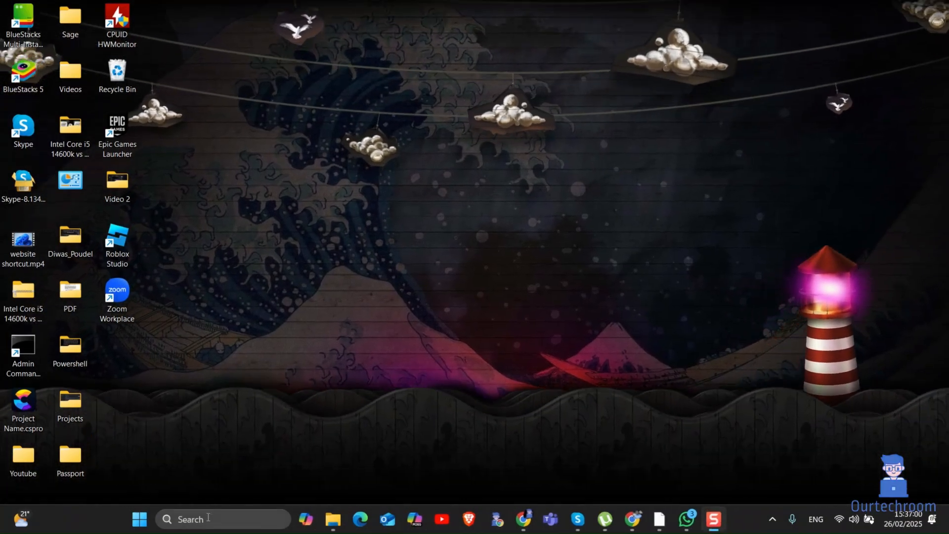
text(adope)
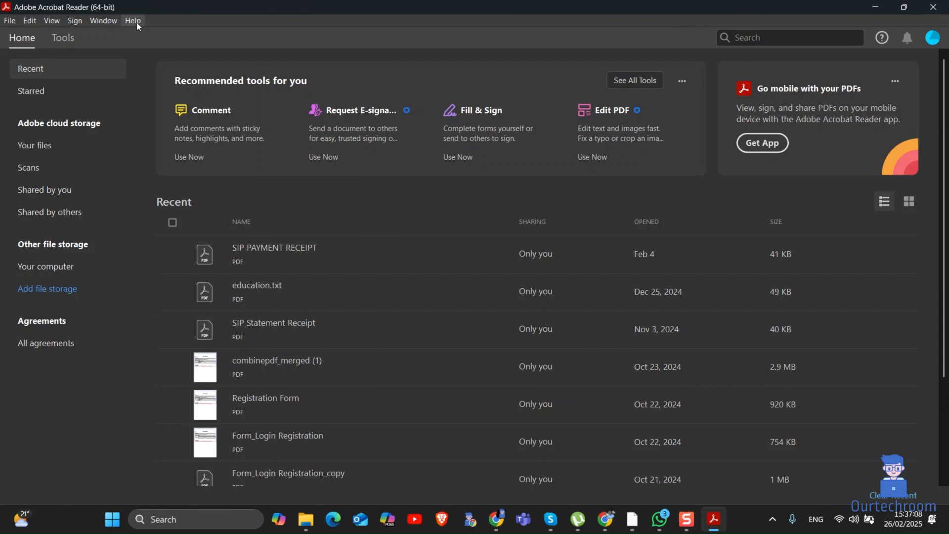
Open Edit > Preferences to reach the Security (Enhanced) settings.
click(29, 20)
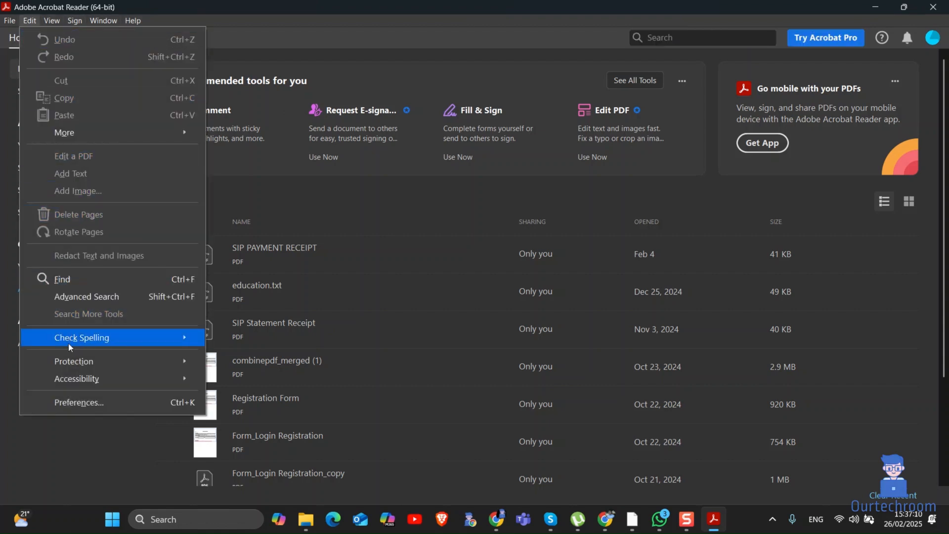
mouse_move(87, 404)
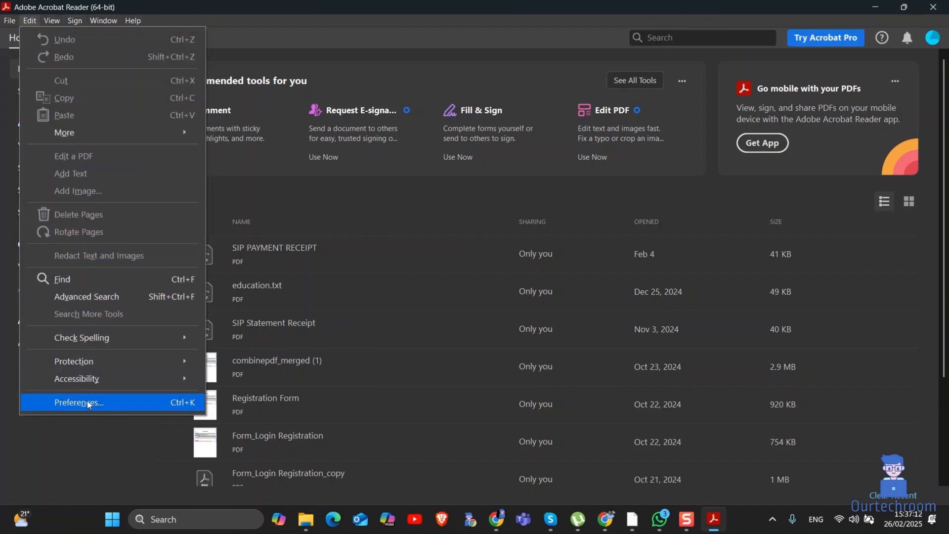
click(78, 402)
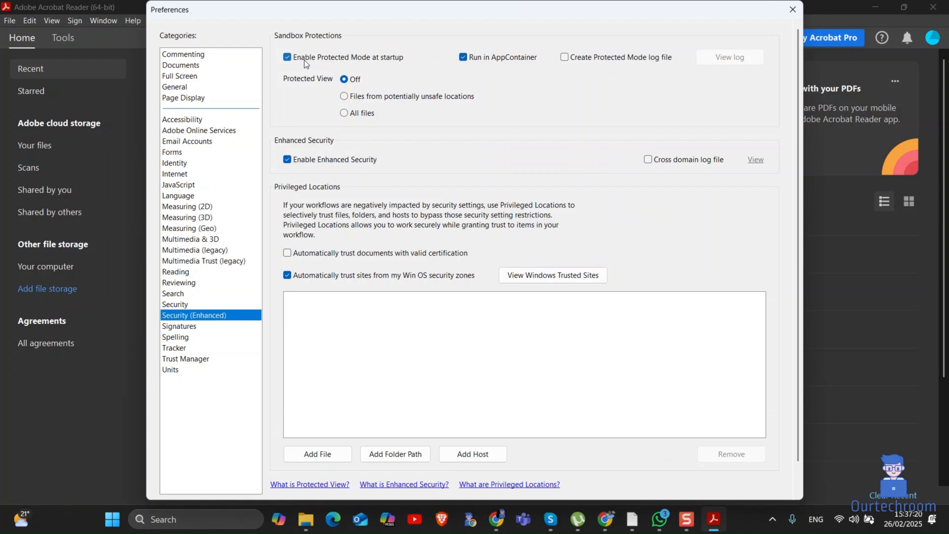
Uncheck Protected Mode at startup, confirm the warning, uncheck Enhanced Security, and save.
click(286, 57)
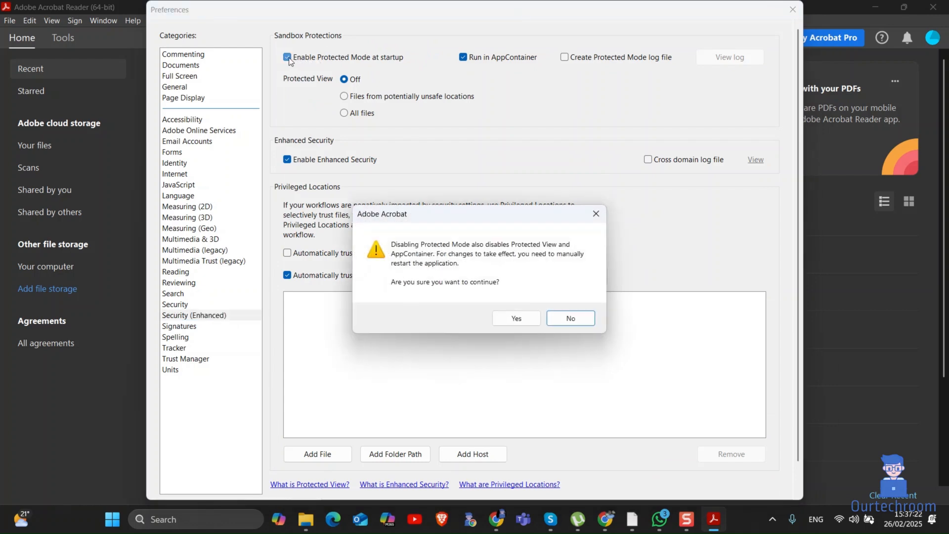
click(515, 317)
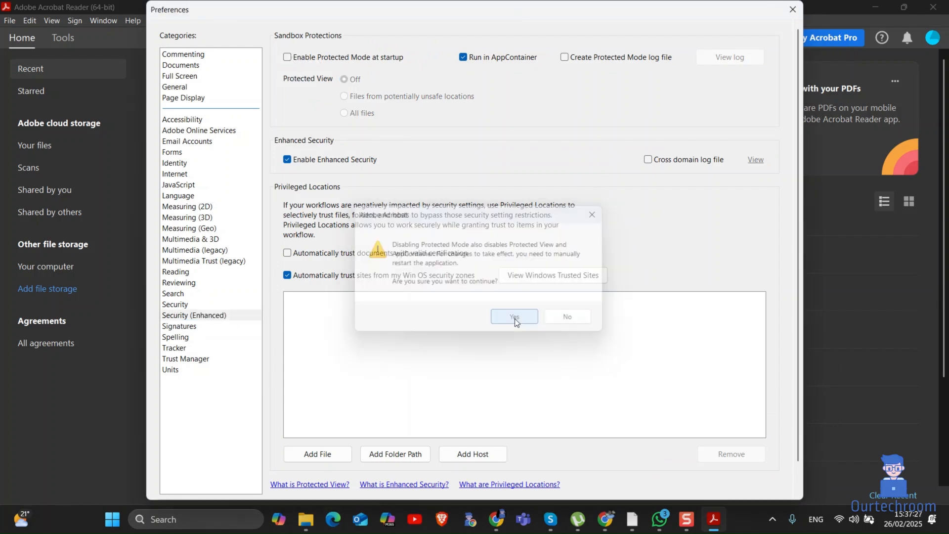
click(513, 316)
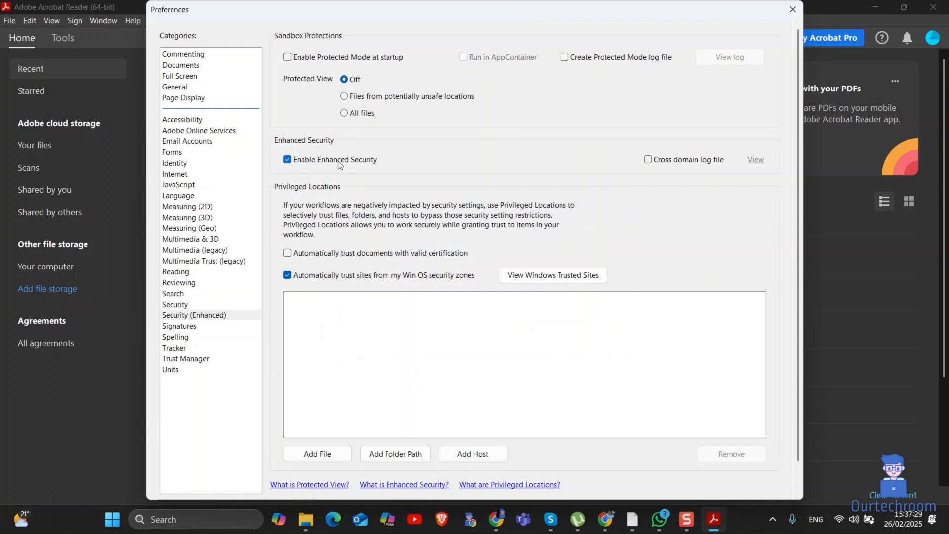
click(287, 159)
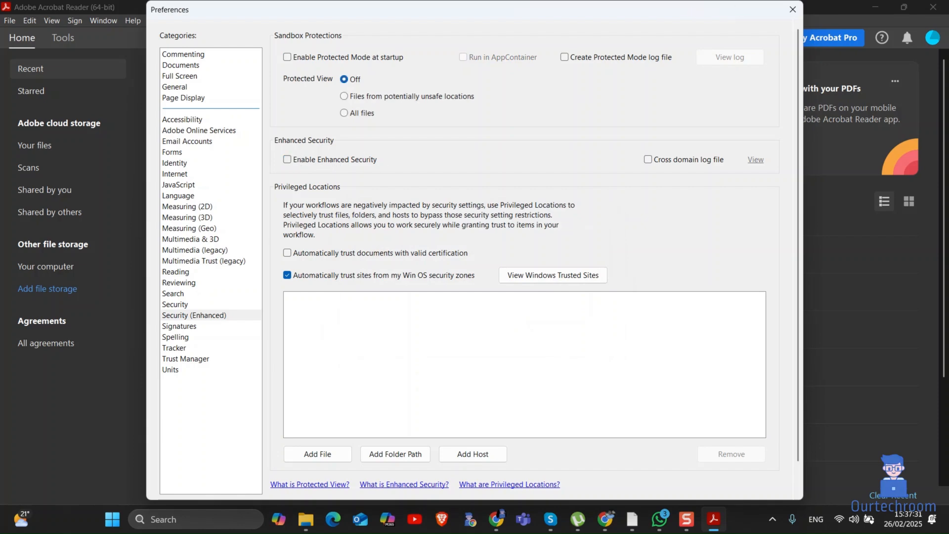
click(791, 10)
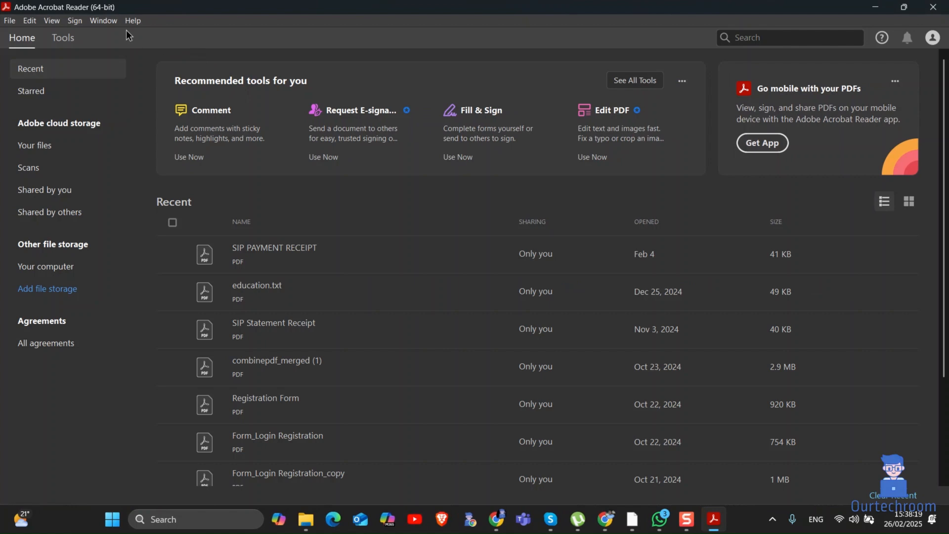
Run Help > Repair Installation on Acrobat Reader.
click(133, 20)
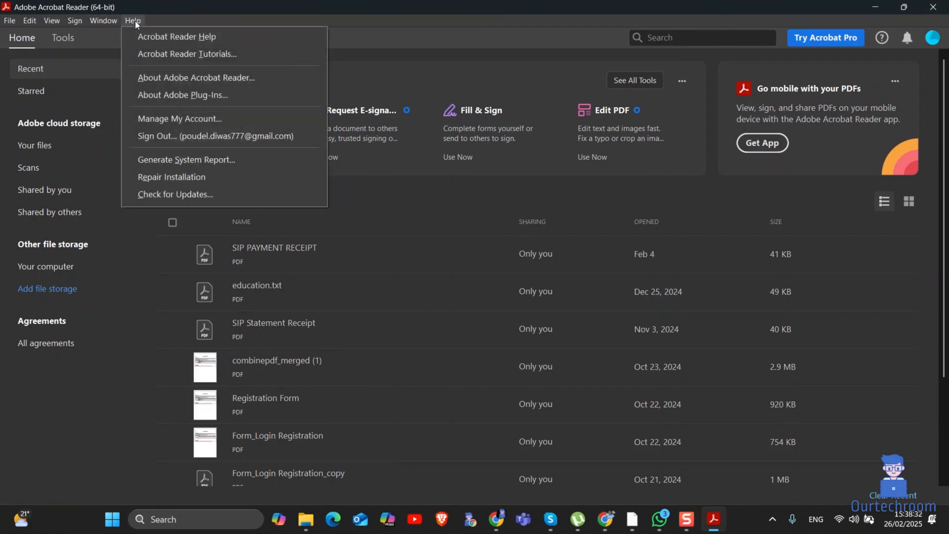
click(172, 176)
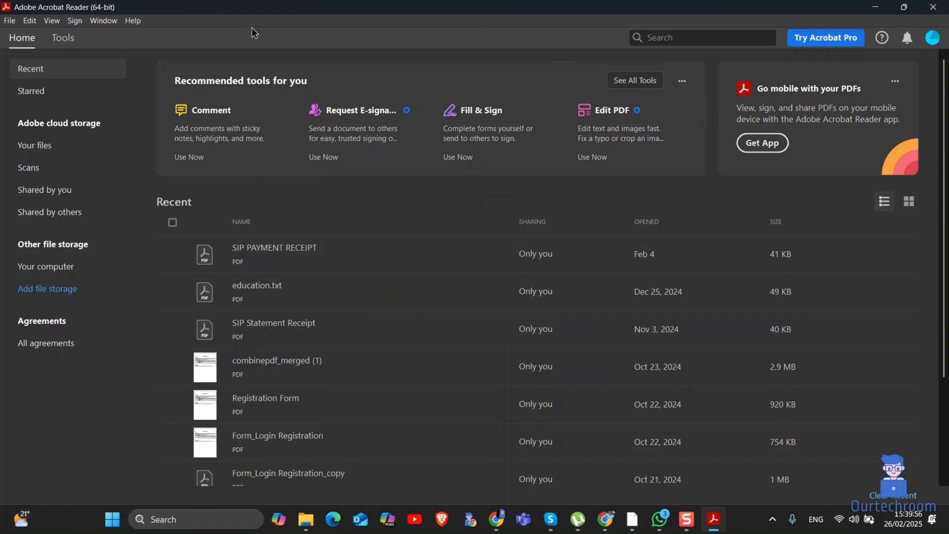
Run Help > Check for Updates and confirm no updates are available.
click(132, 20)
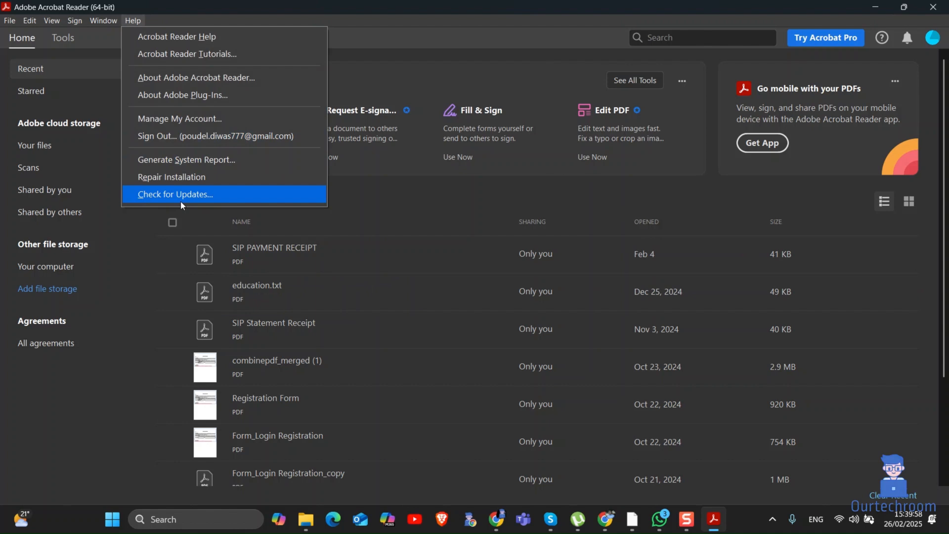
click(175, 194)
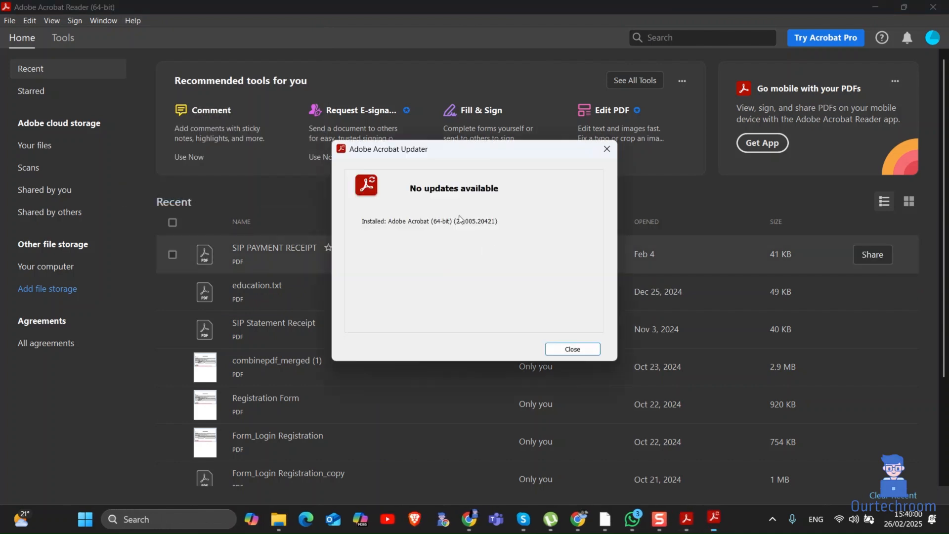